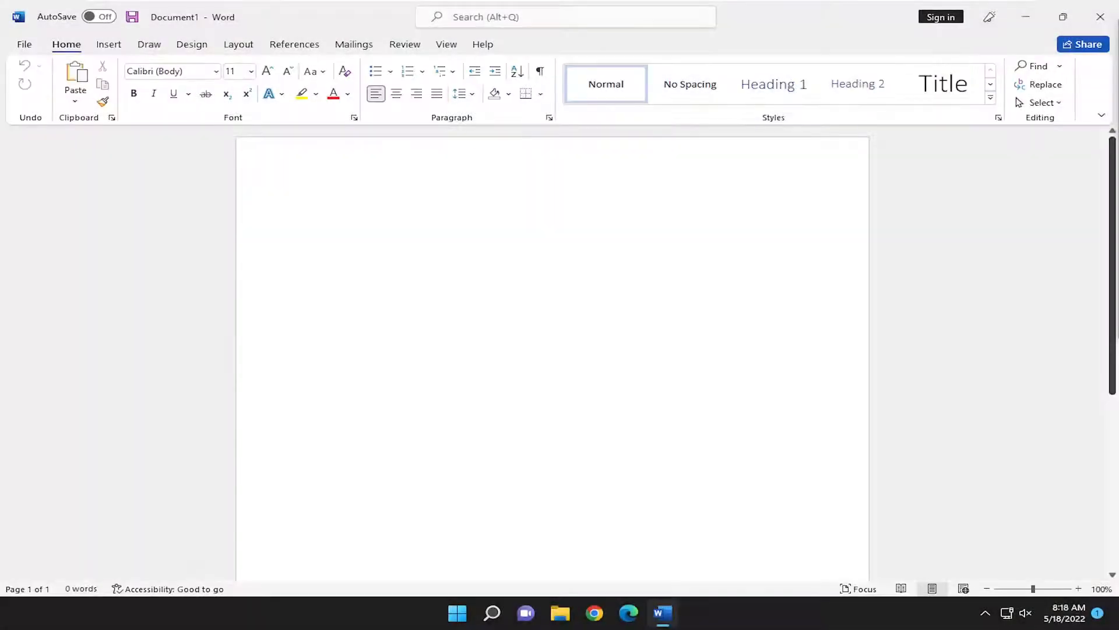
Step: Create Document2 from the Welcome to Word template on the File start screen
click(310, 209)
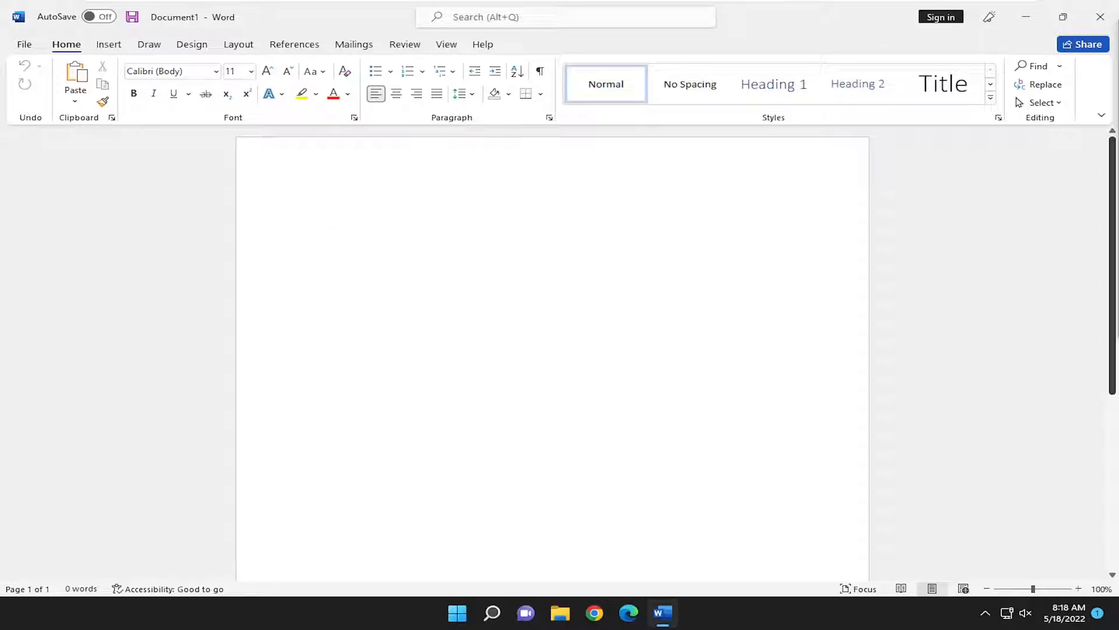
click(309, 209)
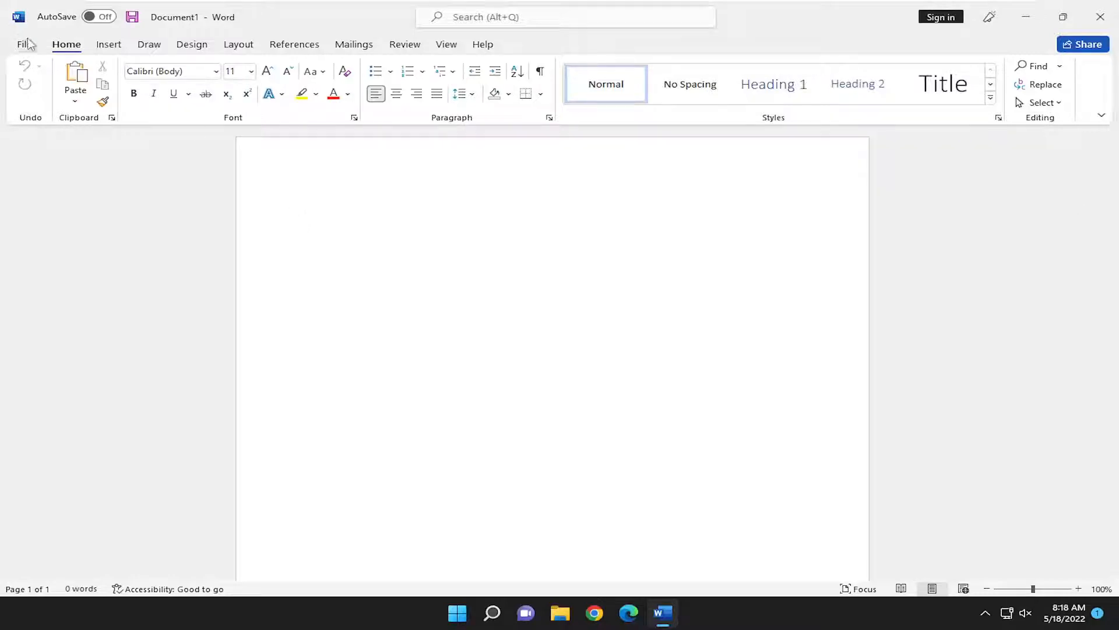
click(24, 44)
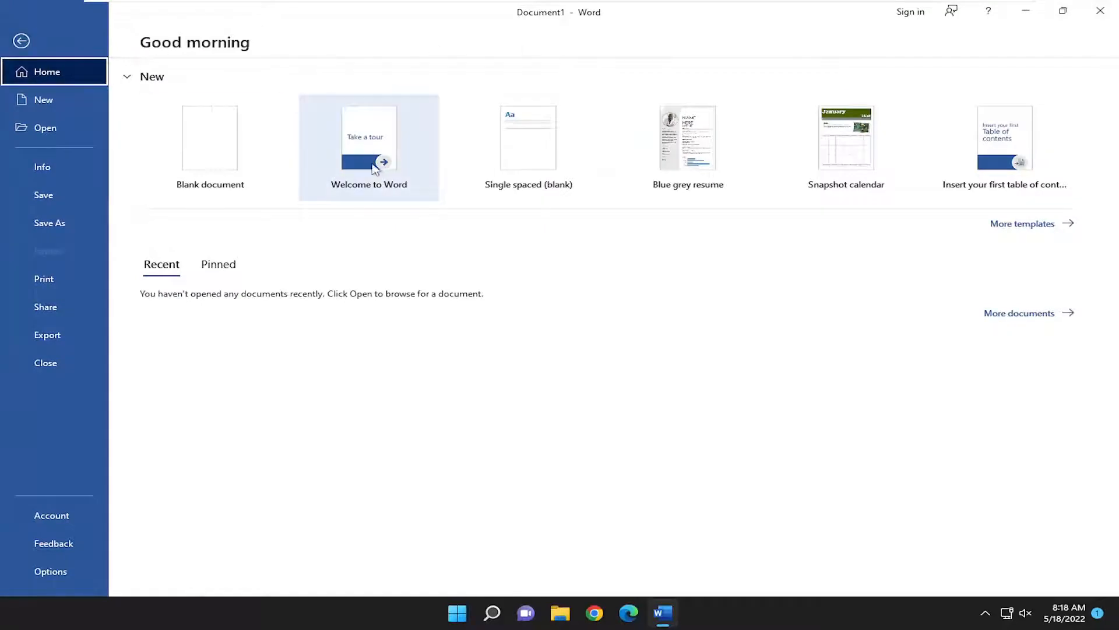
click(368, 137)
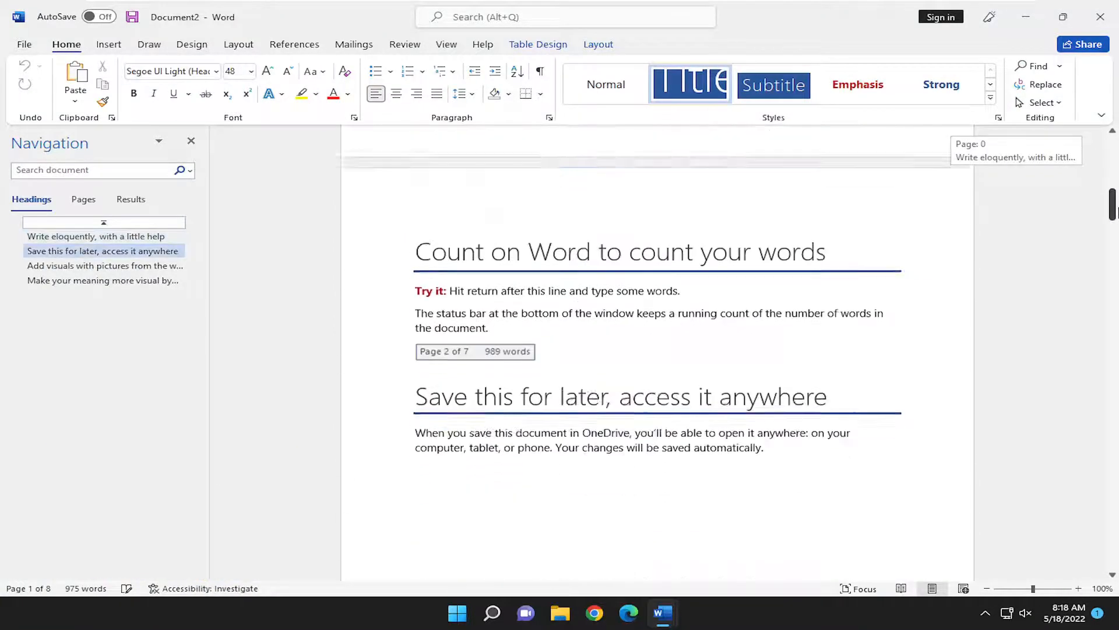
Step: Scroll the tour and jump to 'Write eloquently, with a little help' via the Navigation pane
drag(1110, 207, 1110, 336)
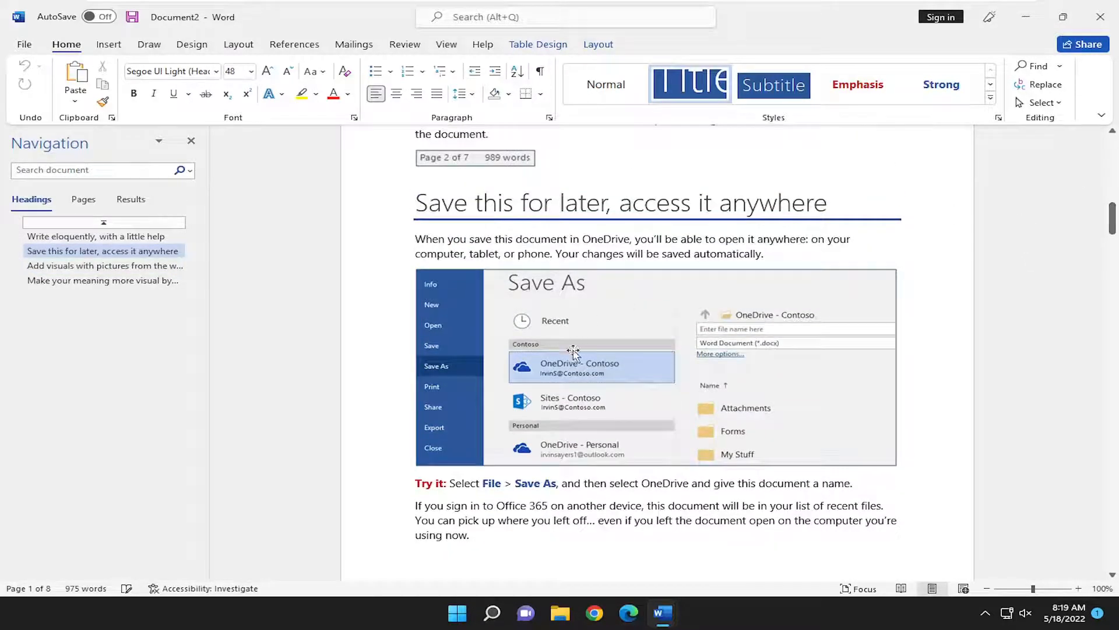
scroll(down, 3)
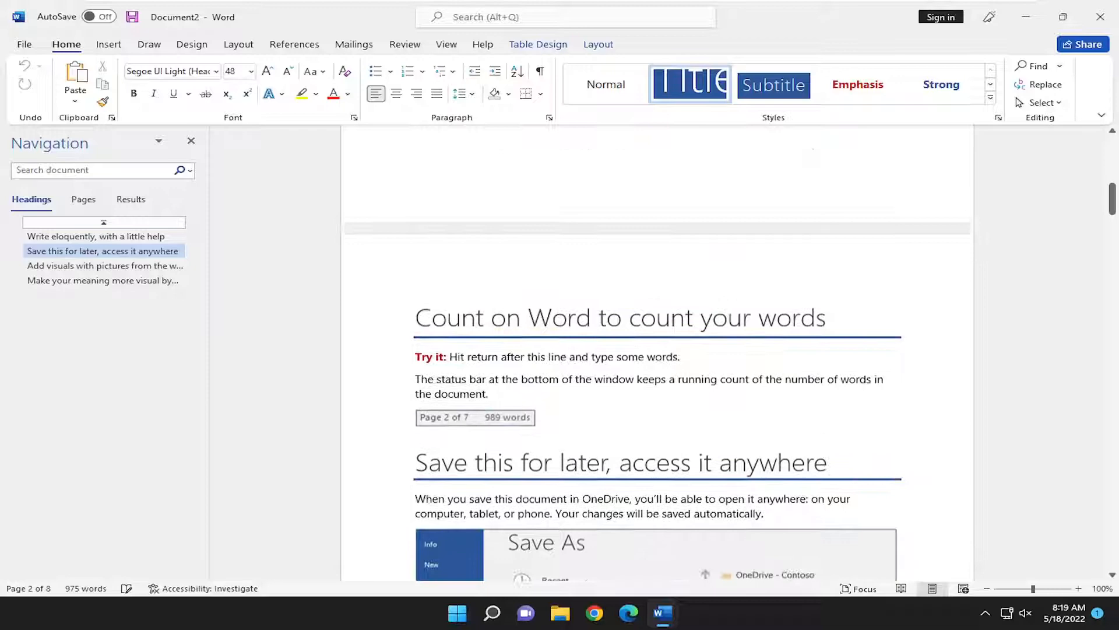
click(95, 236)
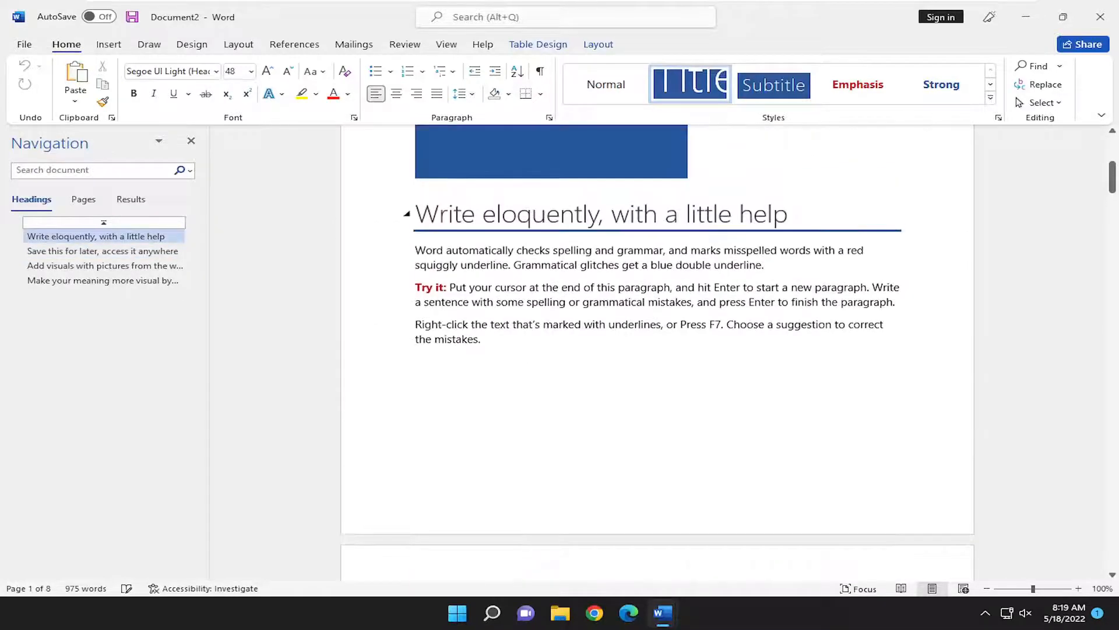